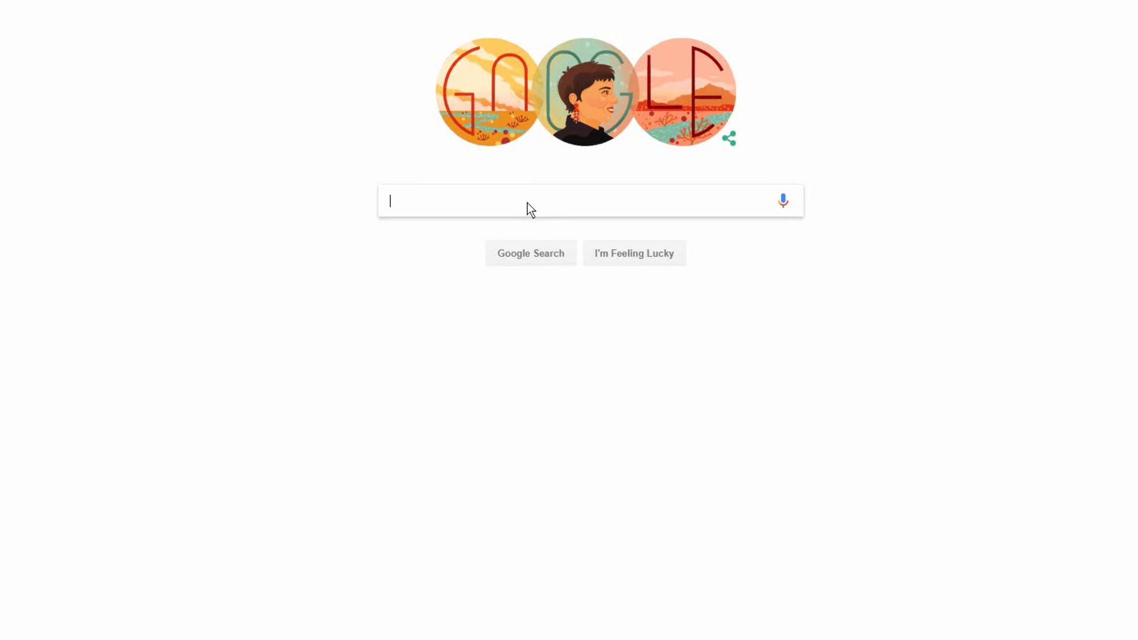
pyautogui.write('How to build muscle')
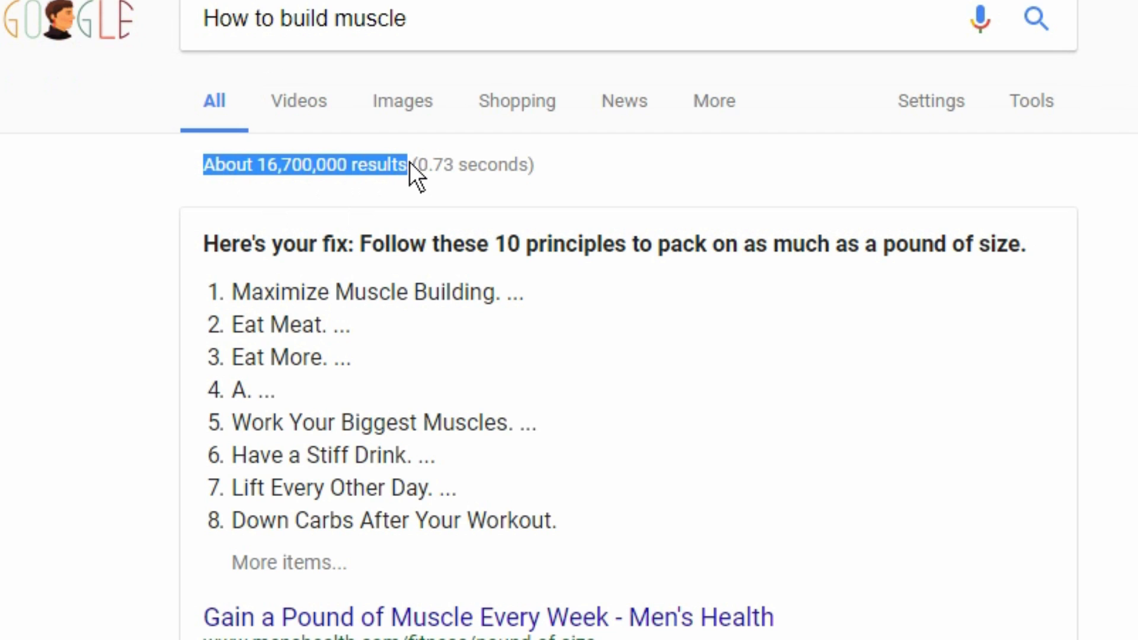